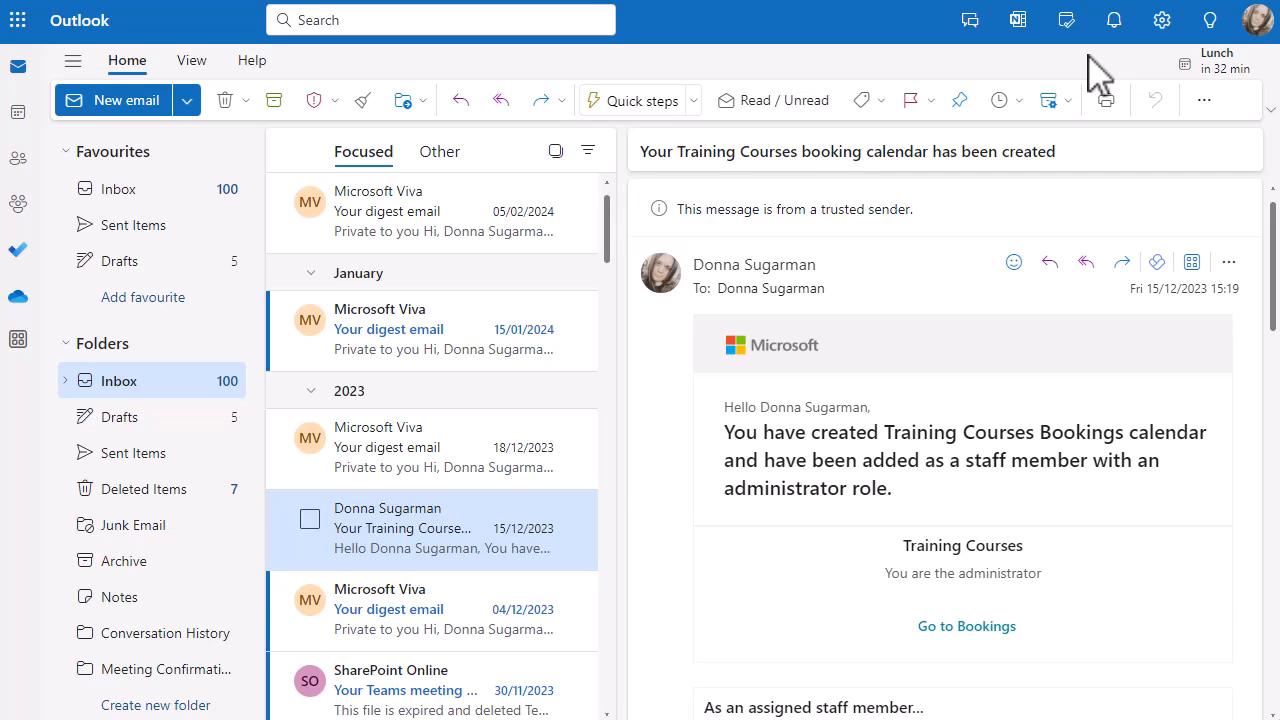
mouse_move(752, 360)
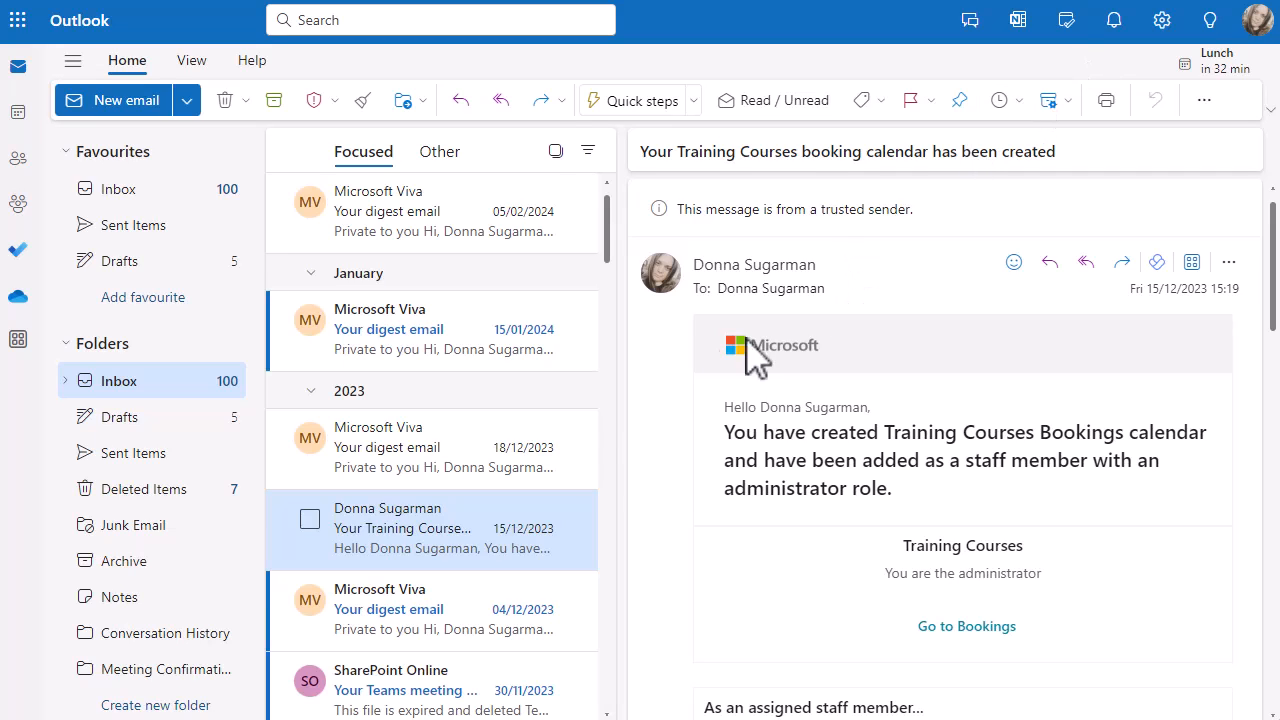
mouse_move(400, 556)
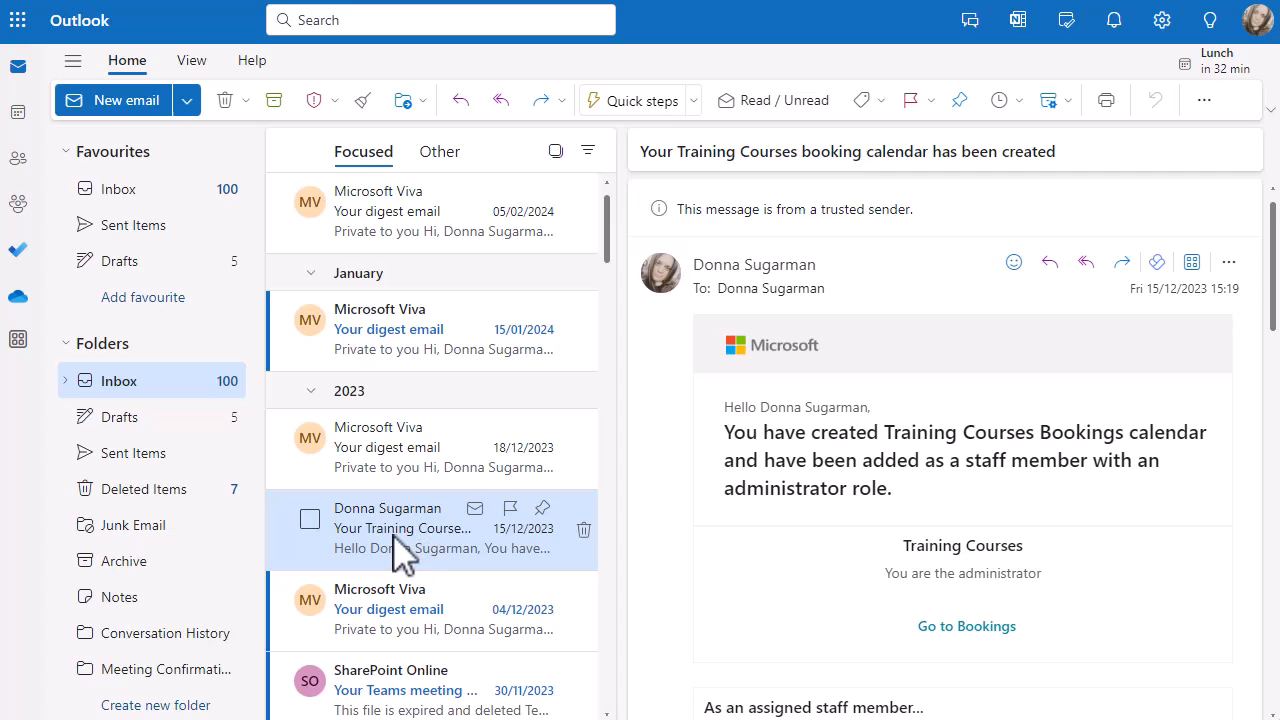
mouse_move(610, 110)
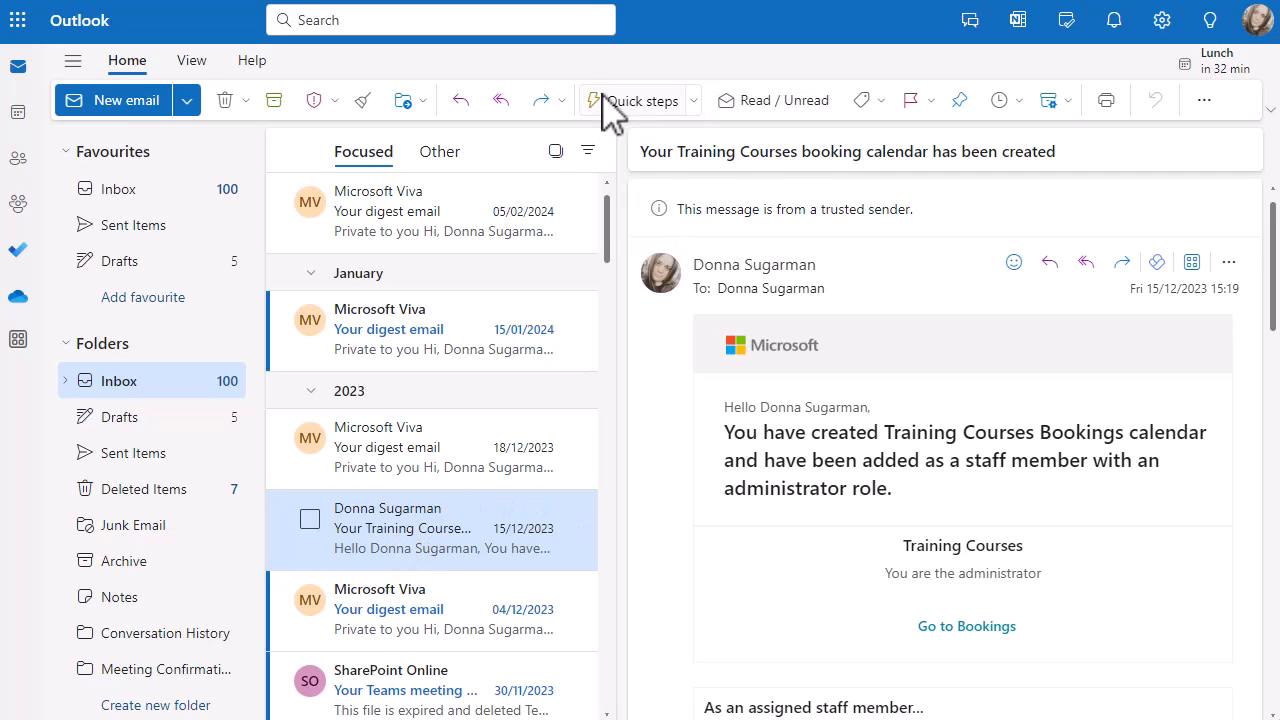
mouse_move(1204, 100)
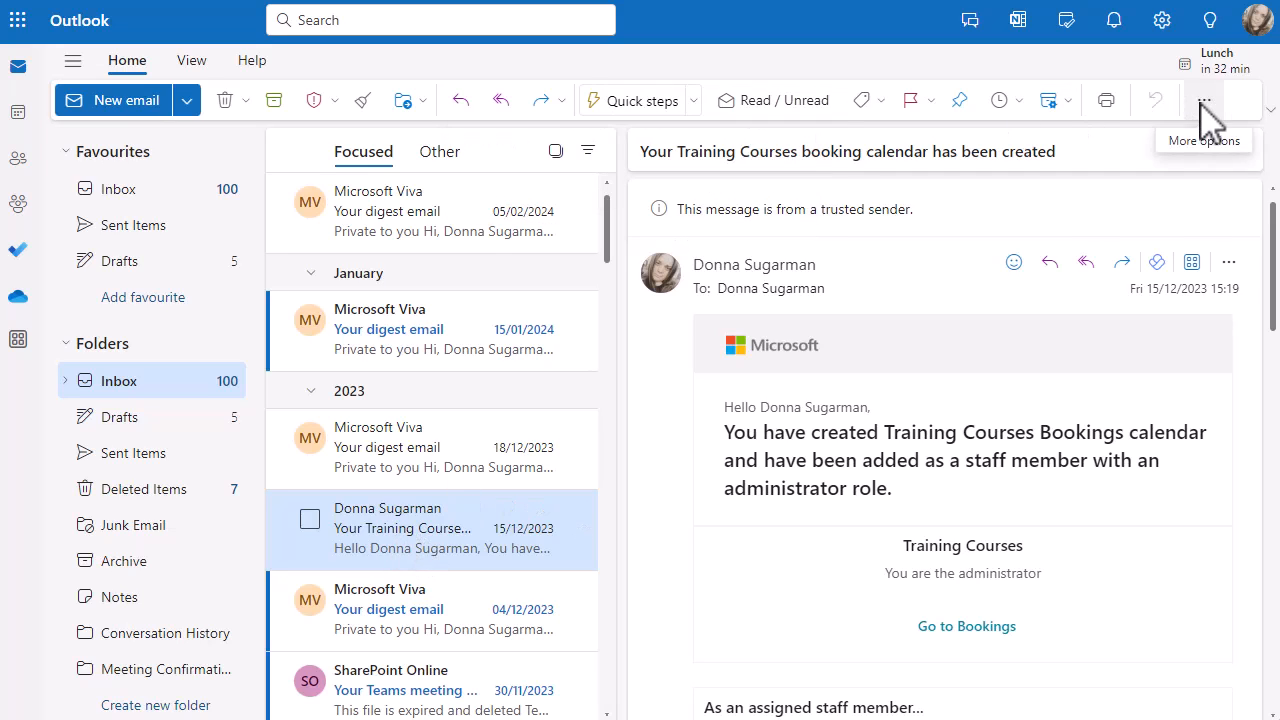
left_click(1204, 100)
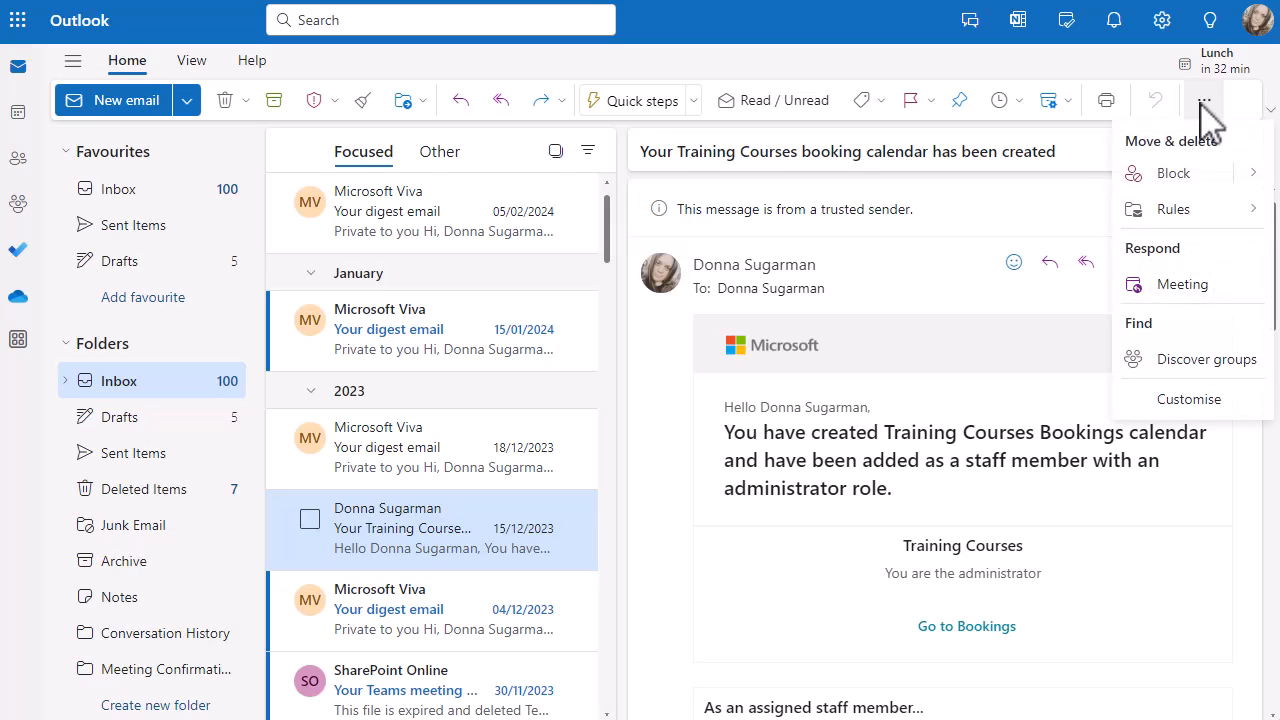
mouse_move(1172, 210)
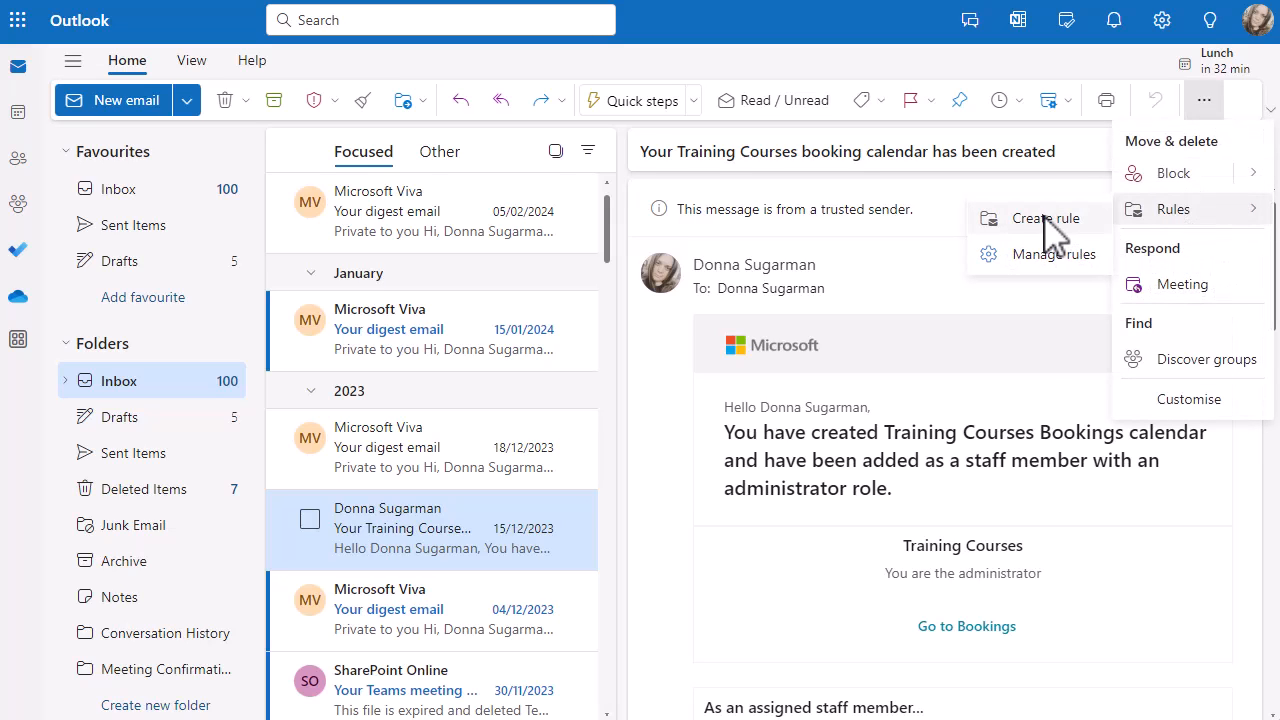
left_click(1046, 218)
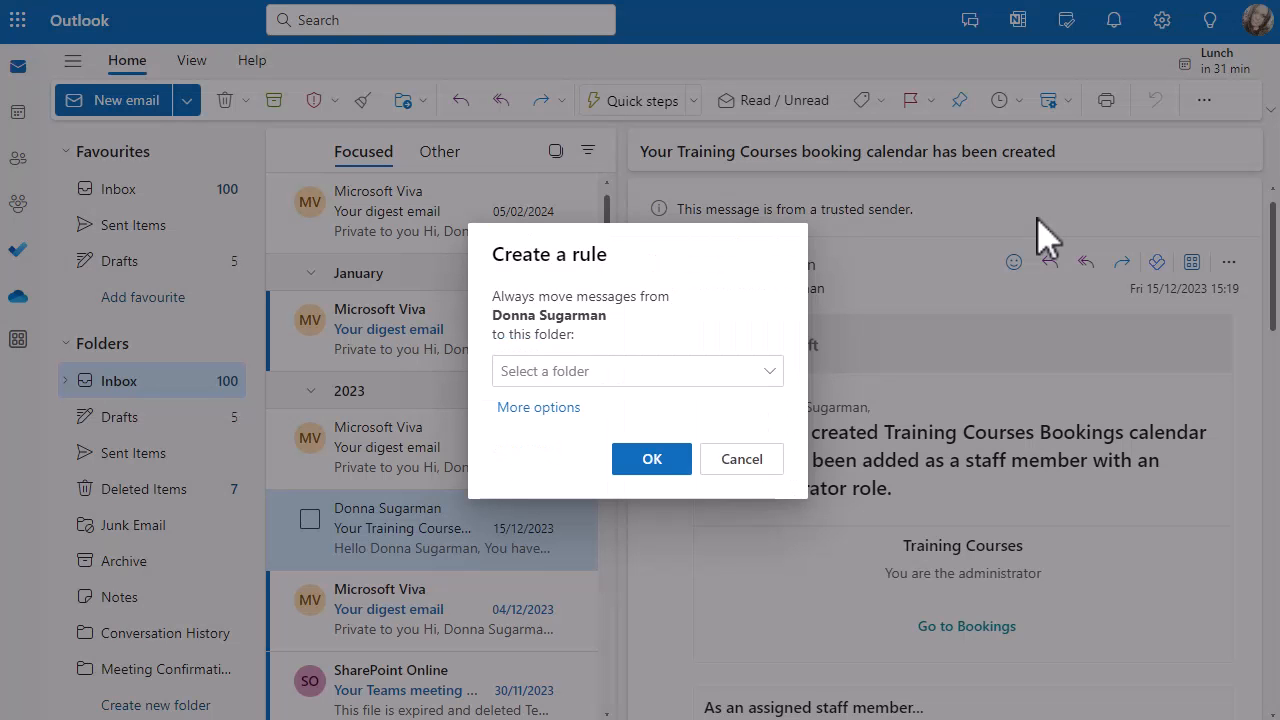
mouse_move(584, 358)
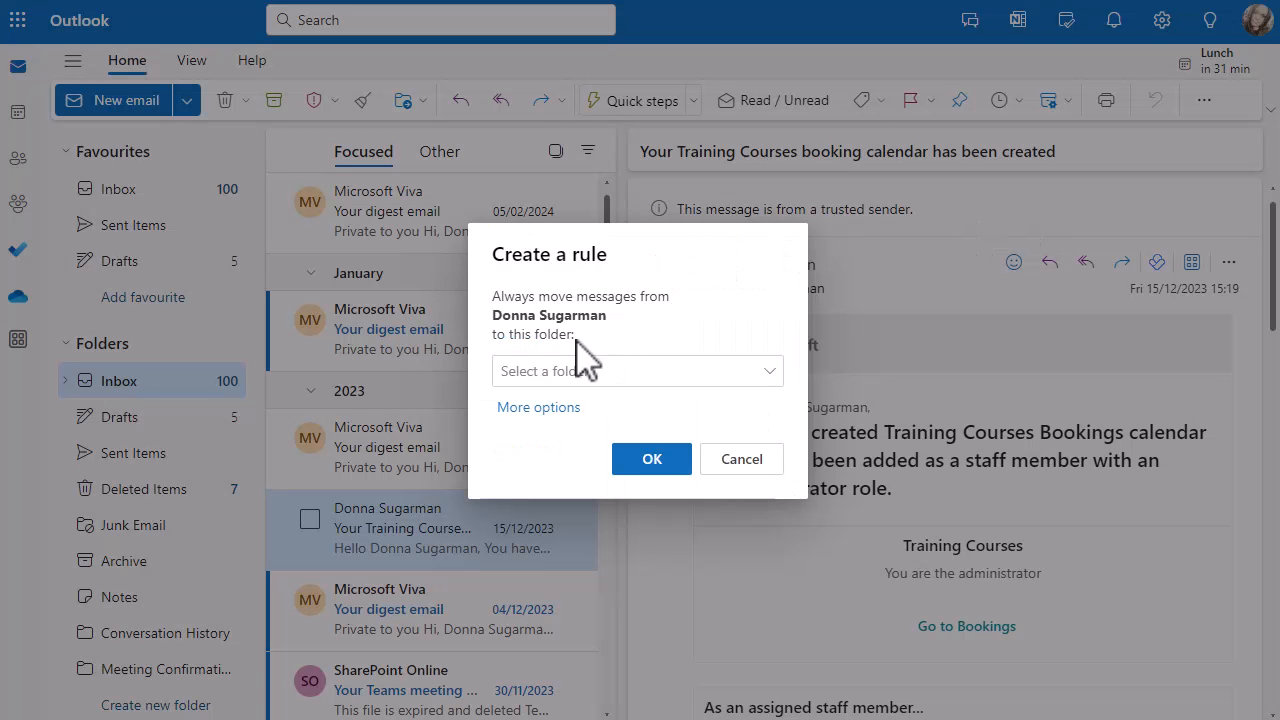
mouse_move(540, 430)
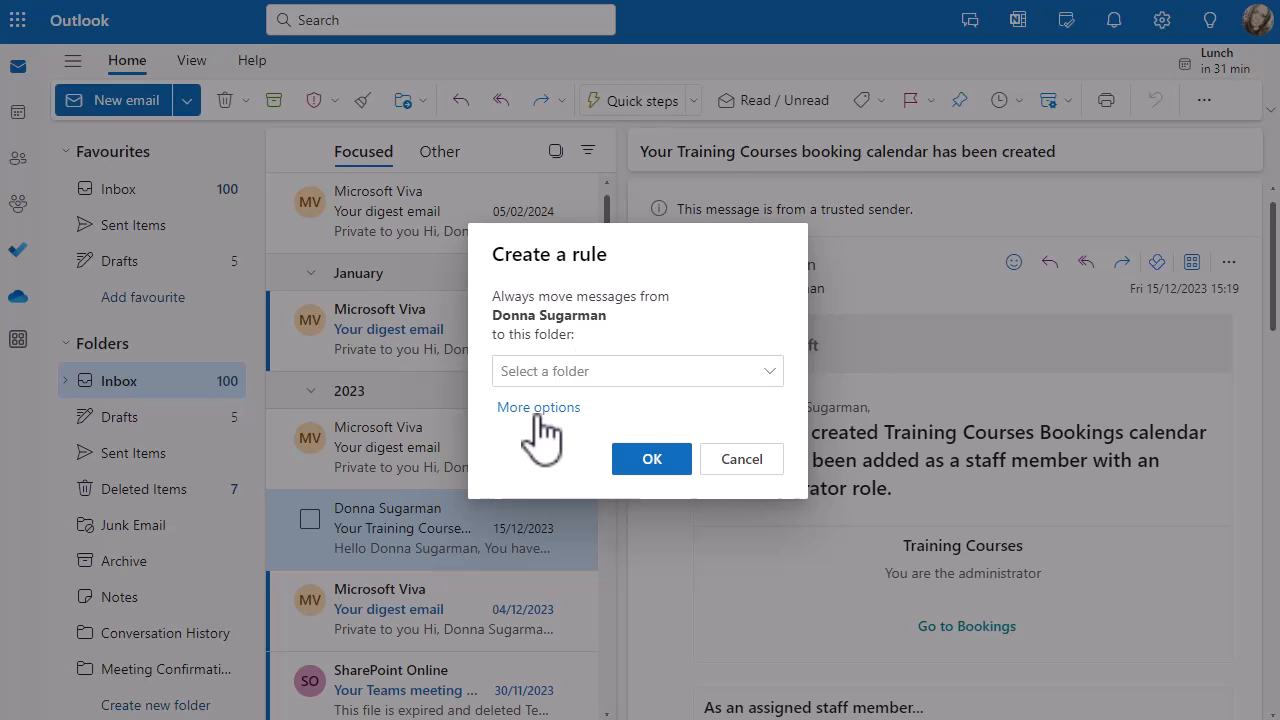
left_click(538, 408)
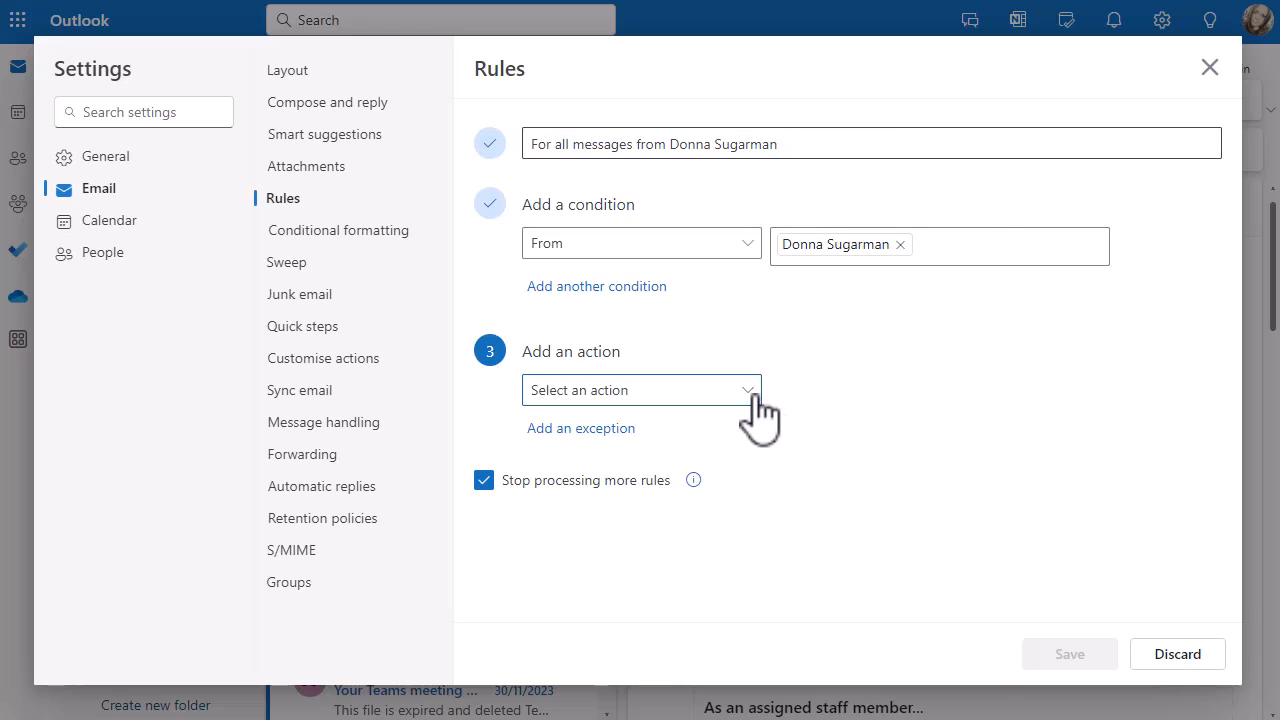
- Show the Select an action list for the rule, from Move and Delete to Forward and Redirect
left_click(640, 390)
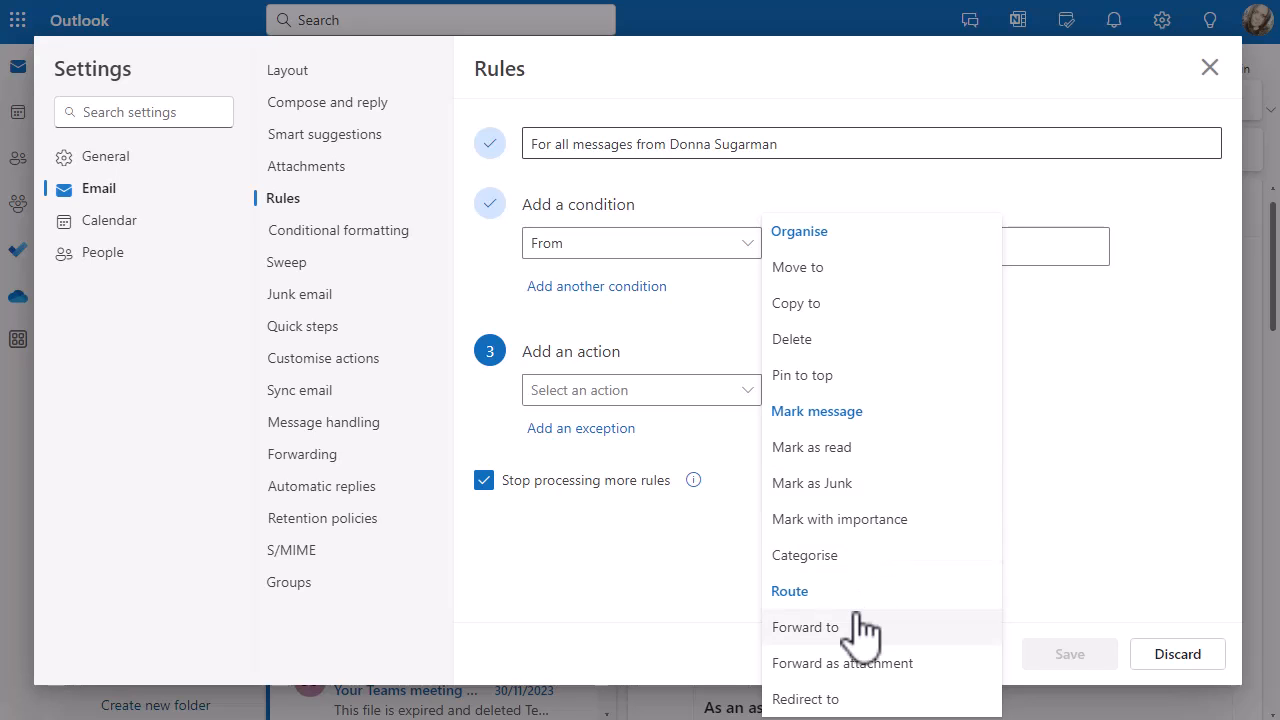
- Set the rule's action to Forward to, then change it to Redirect to with no recipient yet
left_click(804, 628)
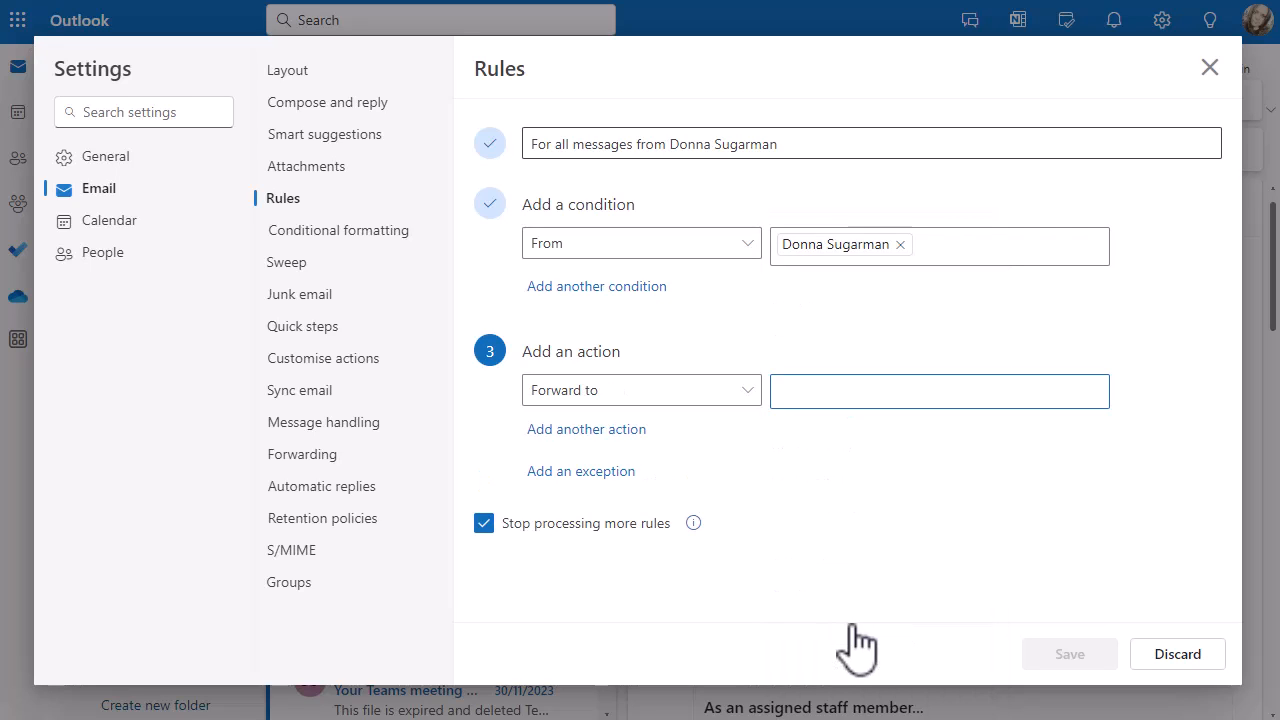
left_click(938, 390)
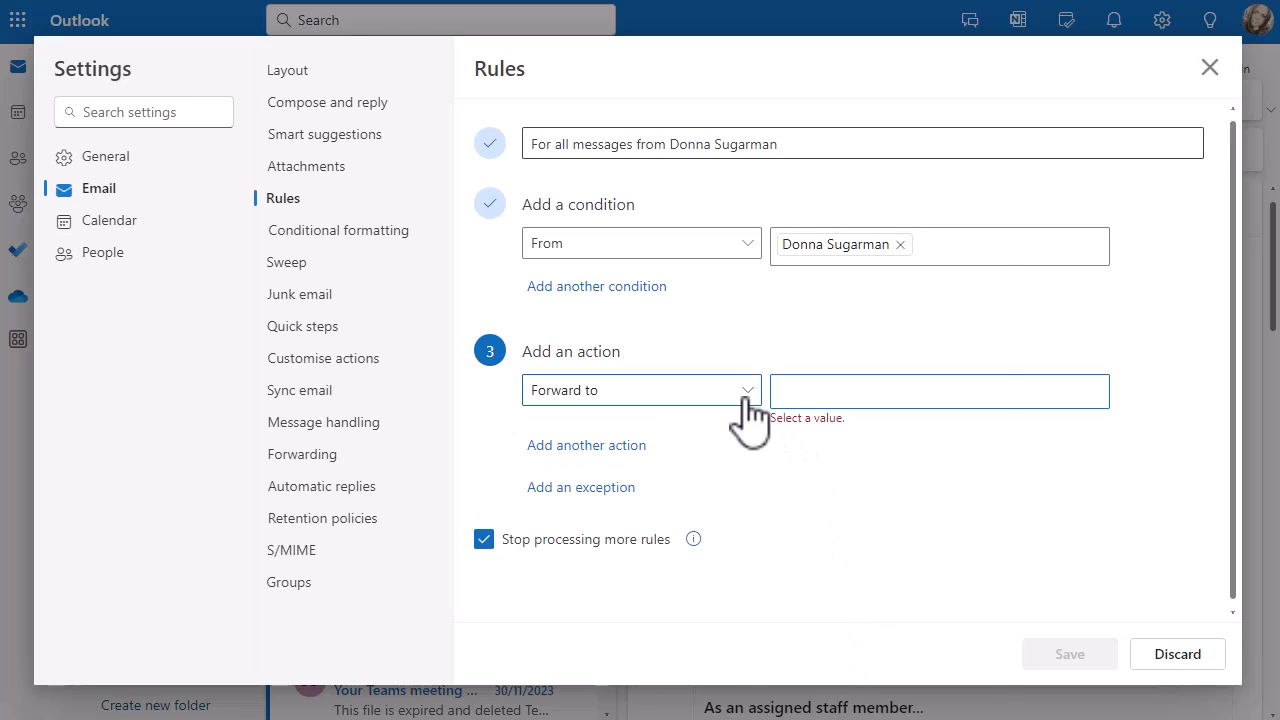
left_click(640, 390)
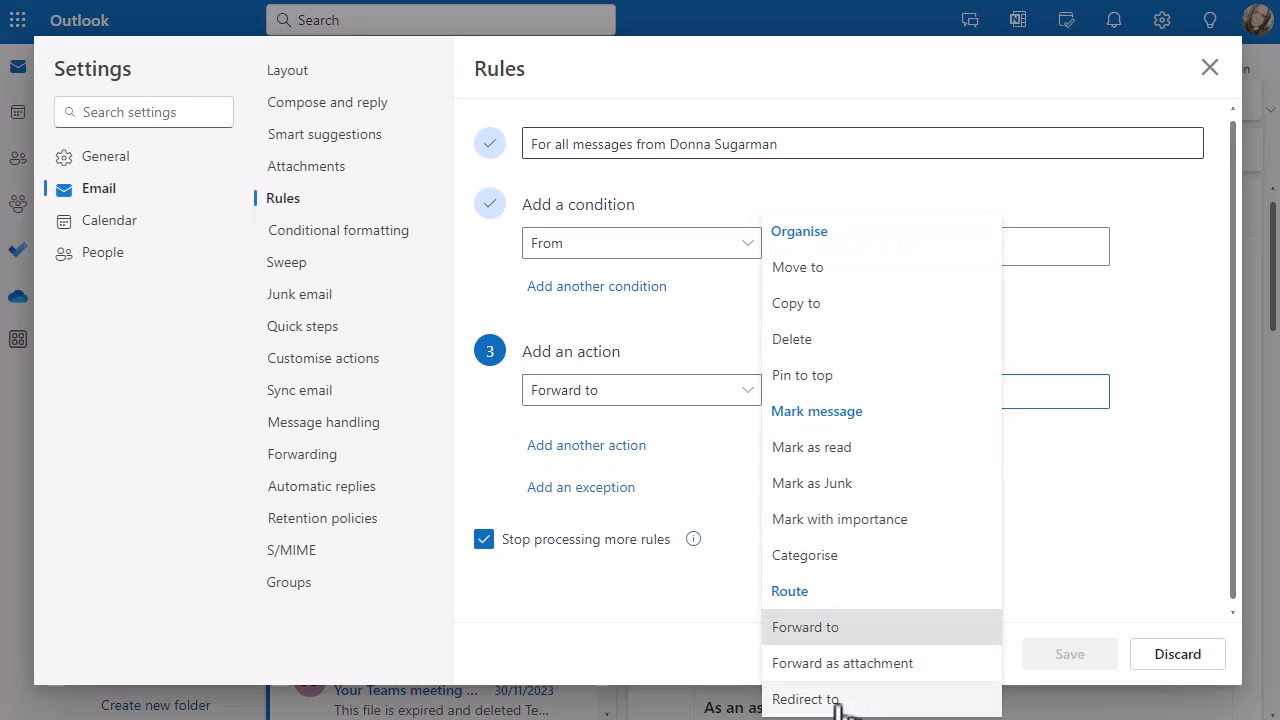
left_click(804, 698)
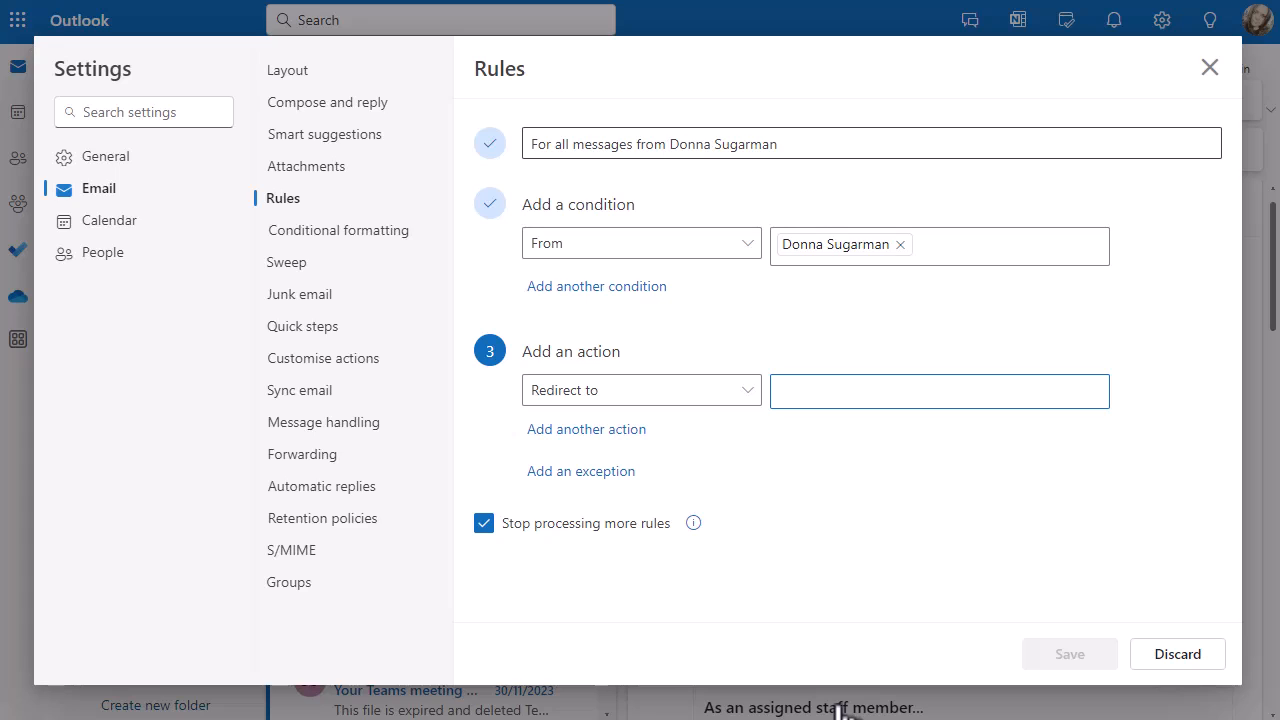
left_click(938, 390)
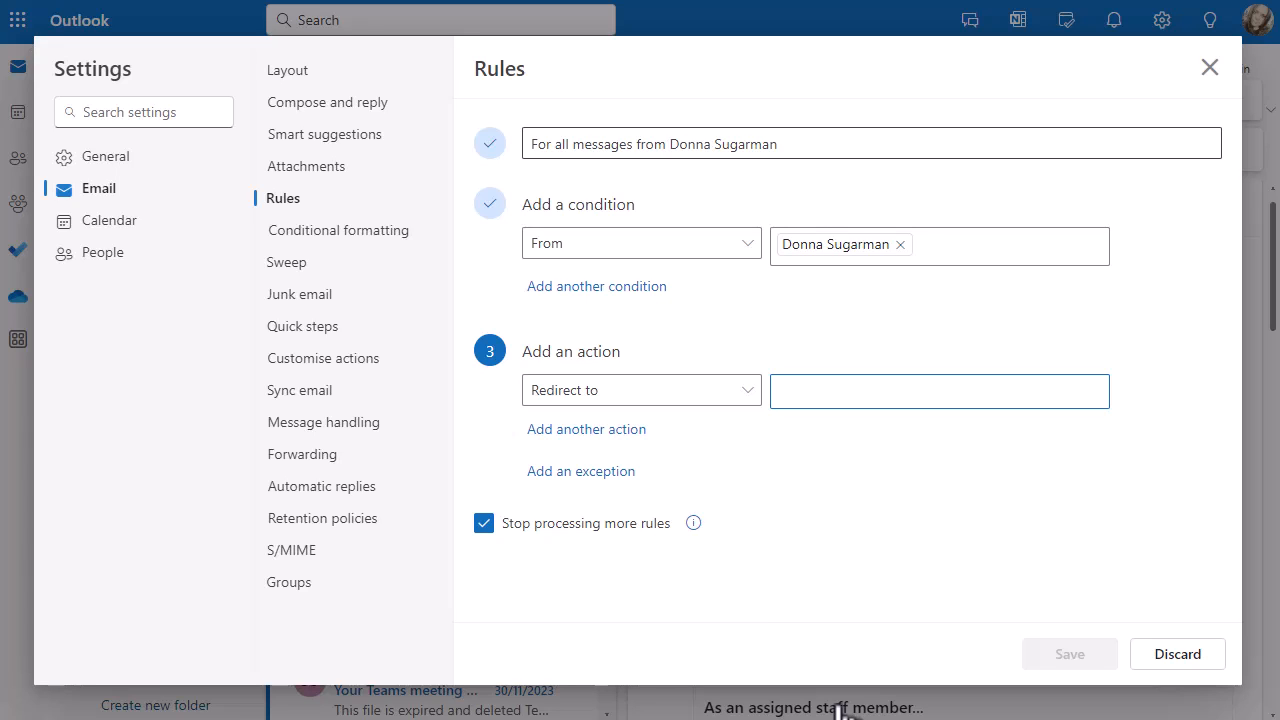
left_click(938, 390)
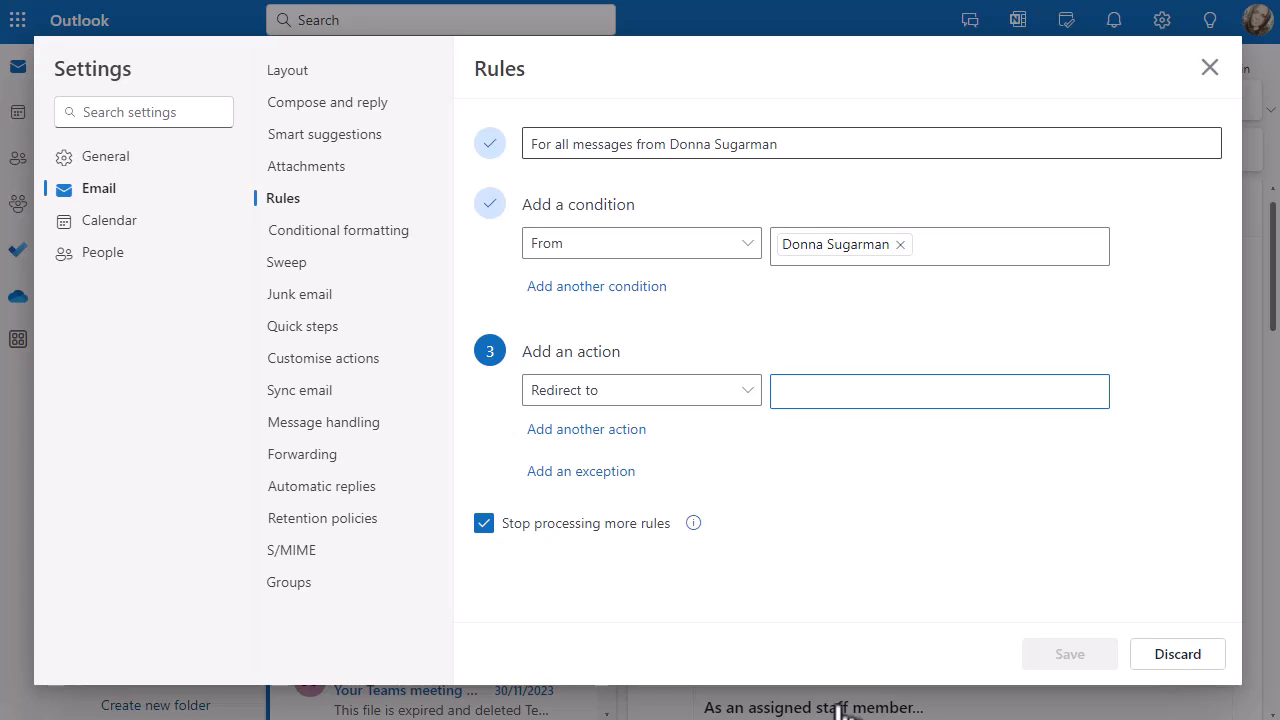
left_click(938, 390)
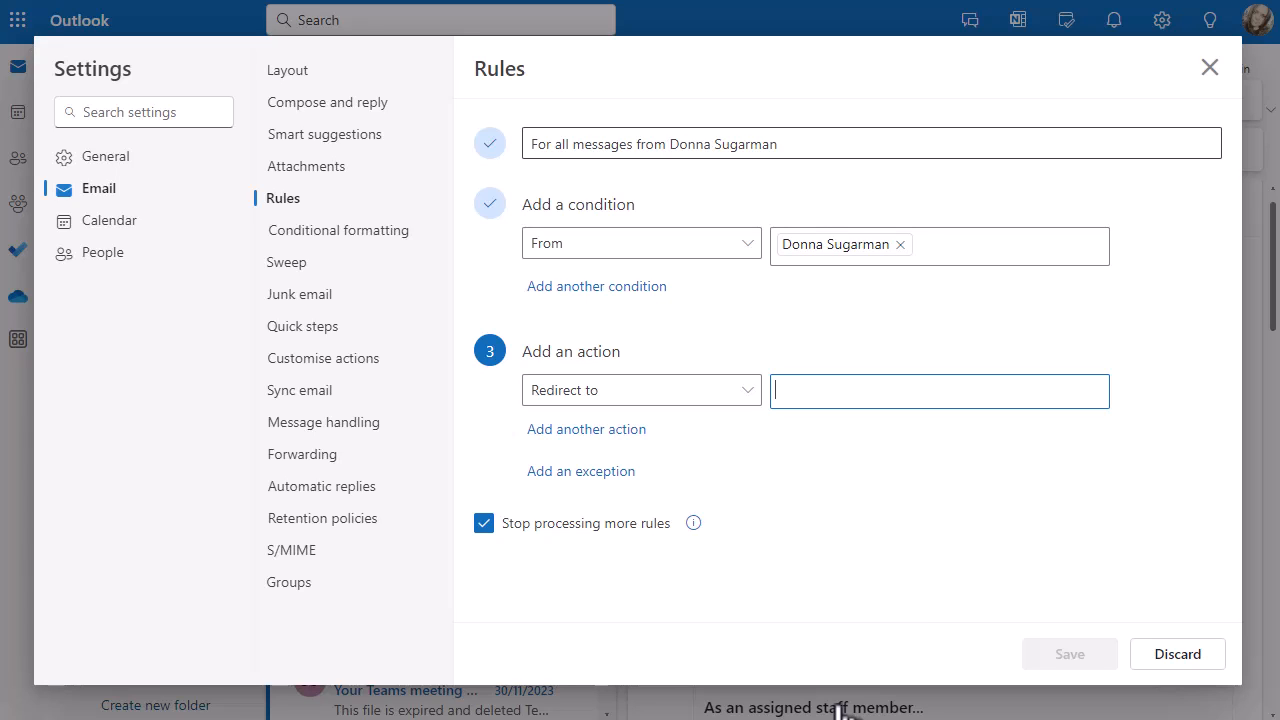